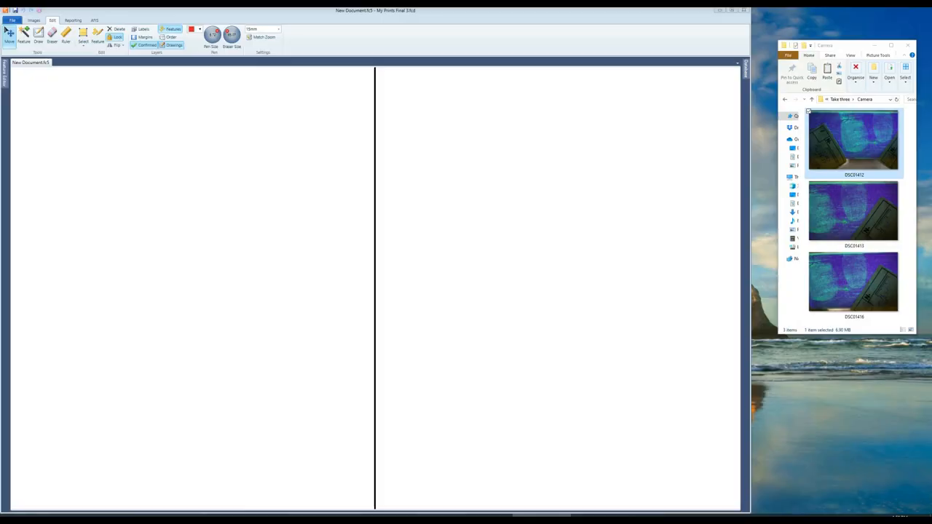
- Drag the blue-green fluorescent latent print photo with the ruler into the left comparison panel
left_click_drag(853, 143, 182, 183)
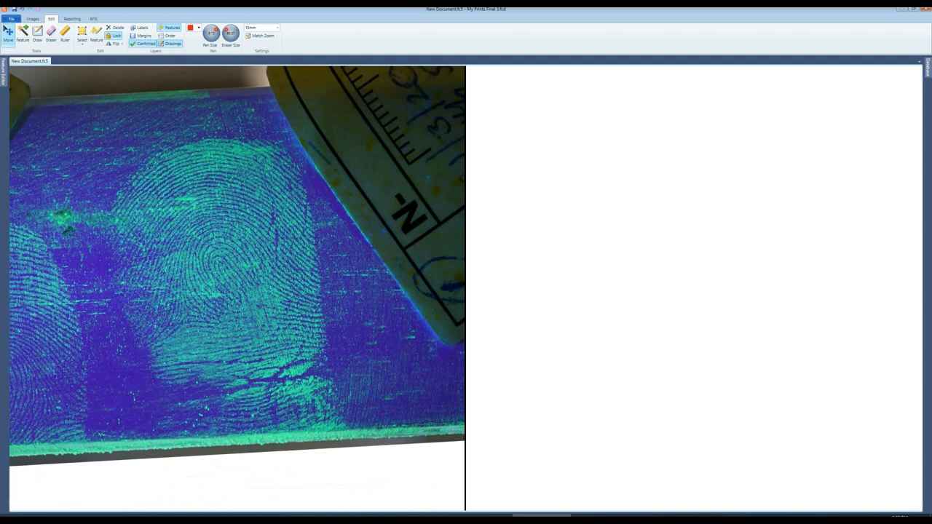
- Zoom the left fluorescent print in and convert it to grayscale dark ridges on a light background
left_click(29, 19)
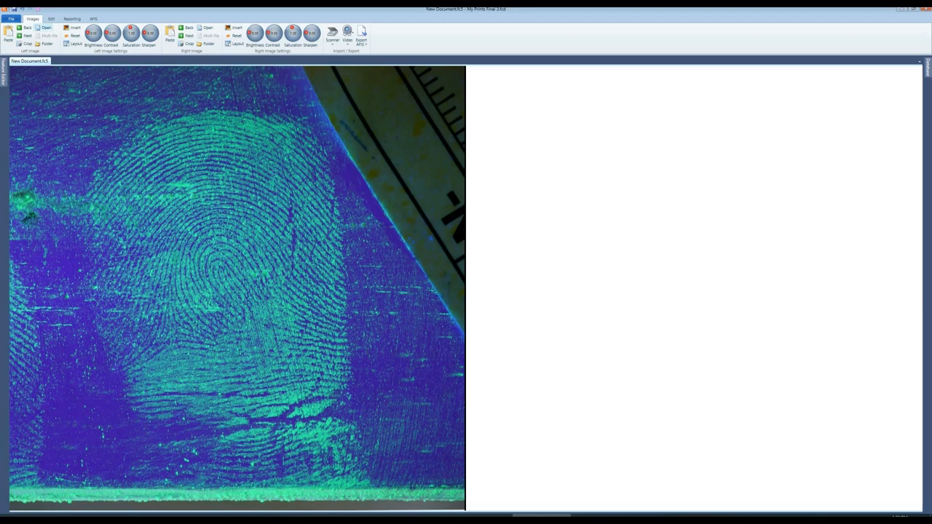
left_click(60, 26)
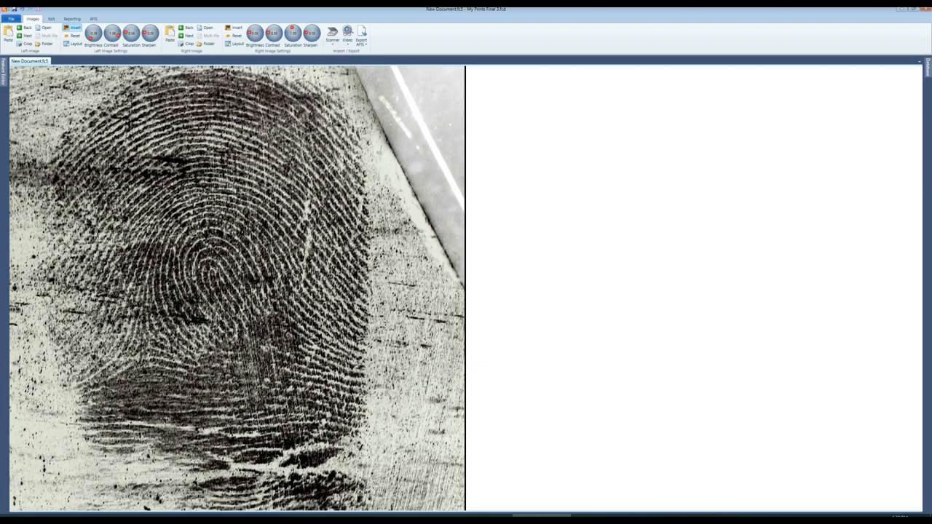
- Run an AFIS database search on the left print and wait for the scored candidate list
left_click(106, 11)
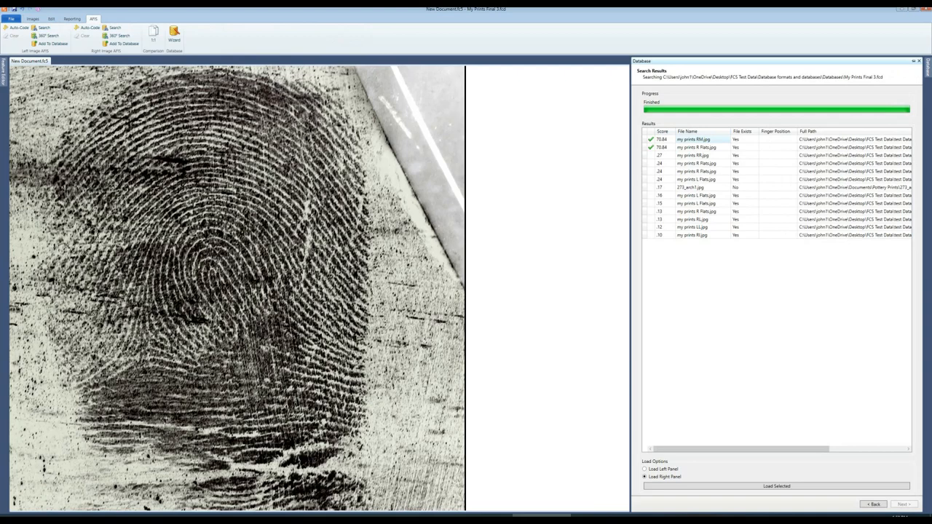
left_click(775, 486)
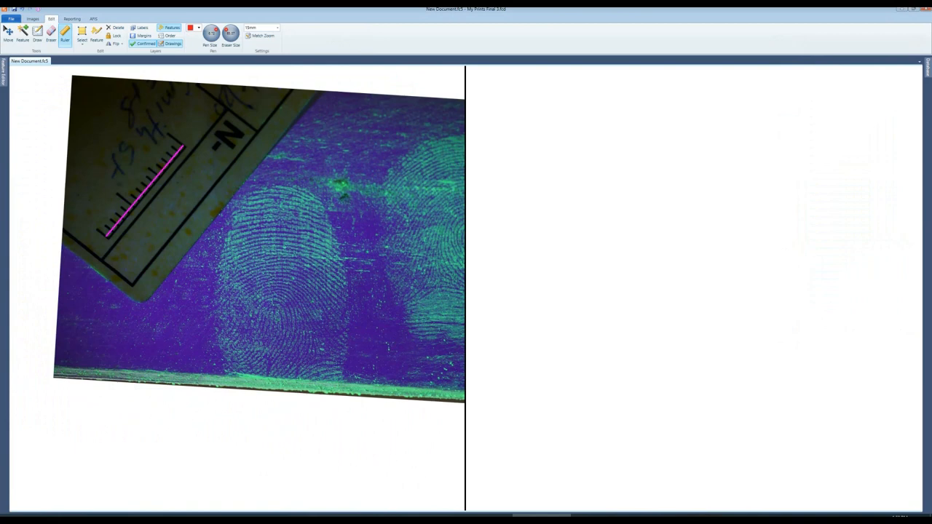
- Zoom the new left photo in on the prints and invert it to black ridges on white
left_click(32, 17)
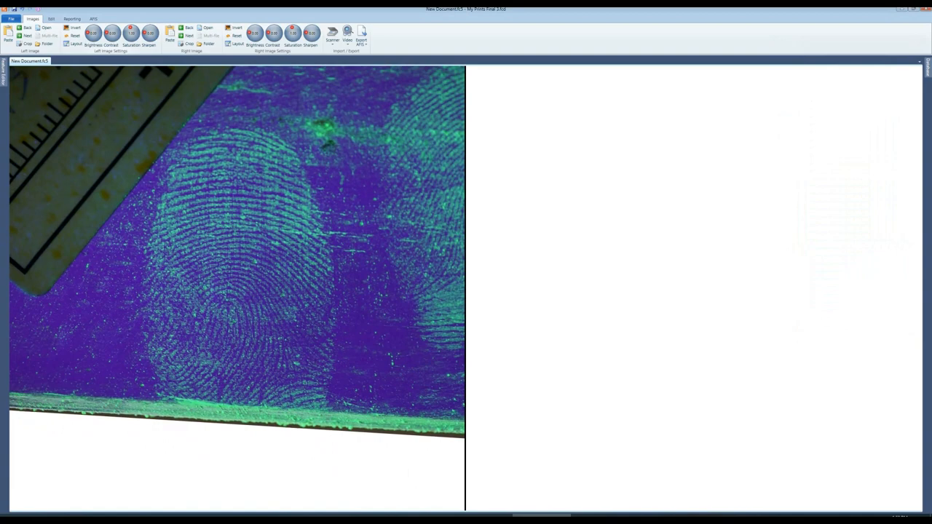
left_click(76, 26)
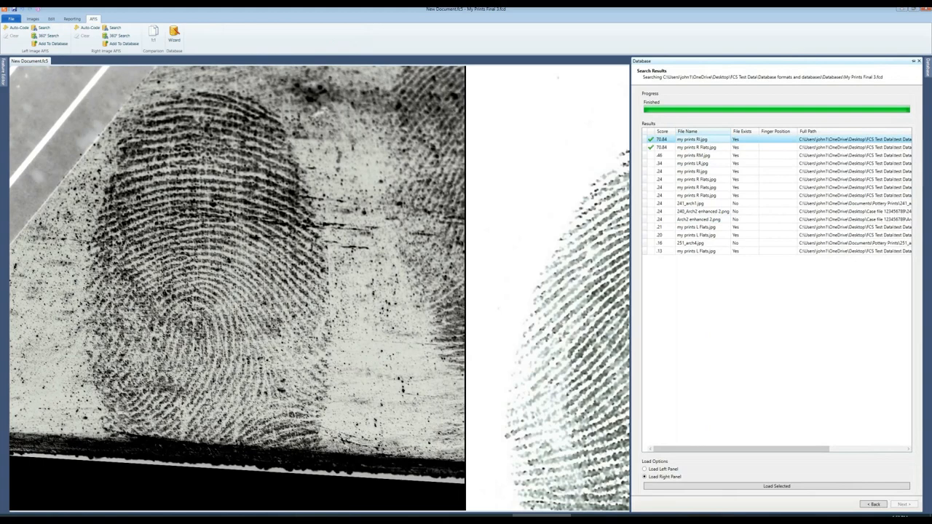
- Load the top-scoring AFIS candidate print into the right panel beside the latent
left_click(776, 486)
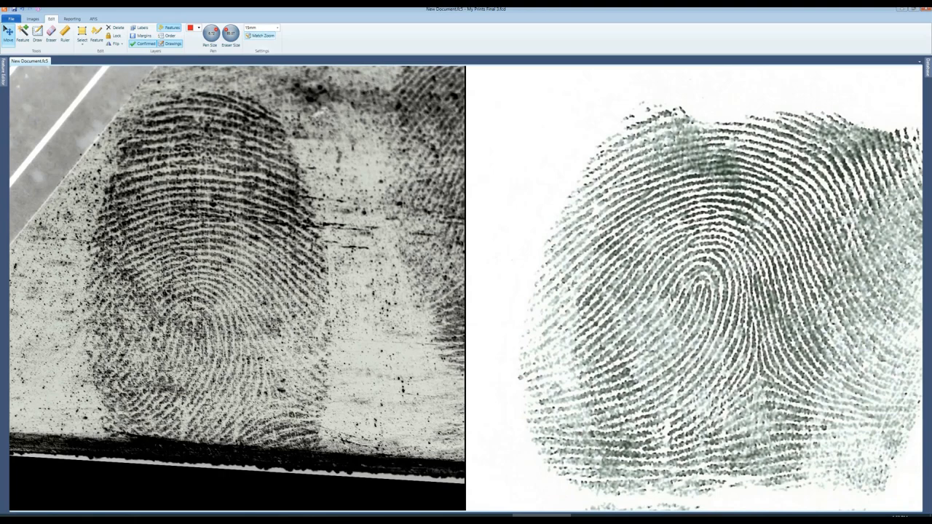